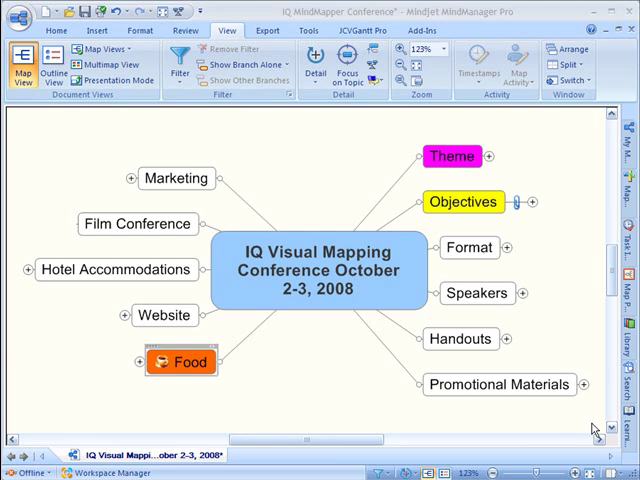
{"action": "mouse_move", "coordinate": [292, 404]}
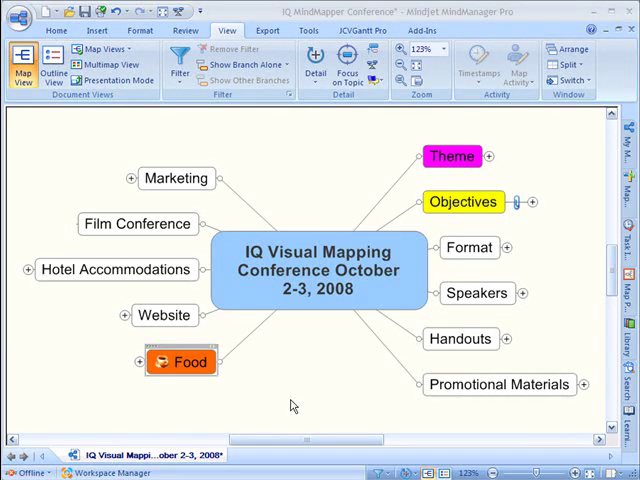
Focus the conference map on the Food topic alone, hiding the other branches
{"action": "left_click", "coordinate": [182, 362]}
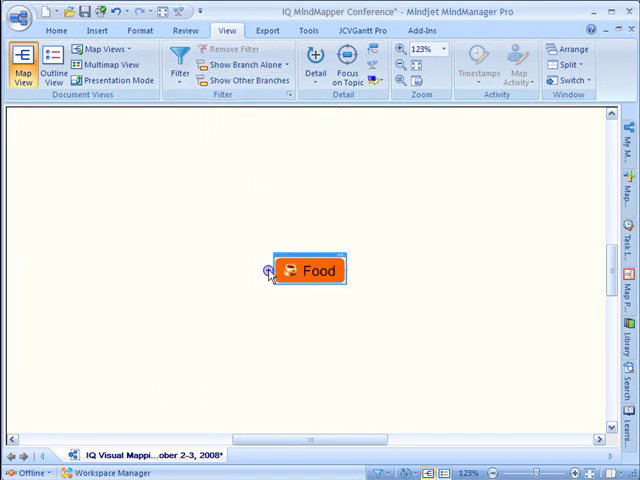
Expand Food and show the VIP Reception Dinner branch in JCVGantt via Show Branch in JCVGantt
{"action": "left_click", "coordinate": [270, 270]}
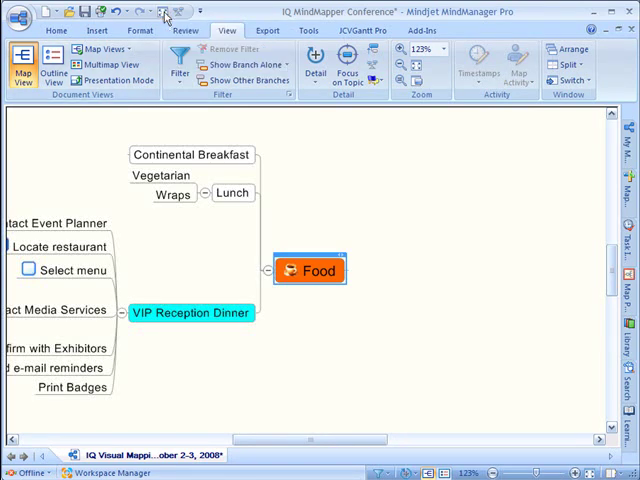
{"action": "left_click", "coordinate": [412, 76]}
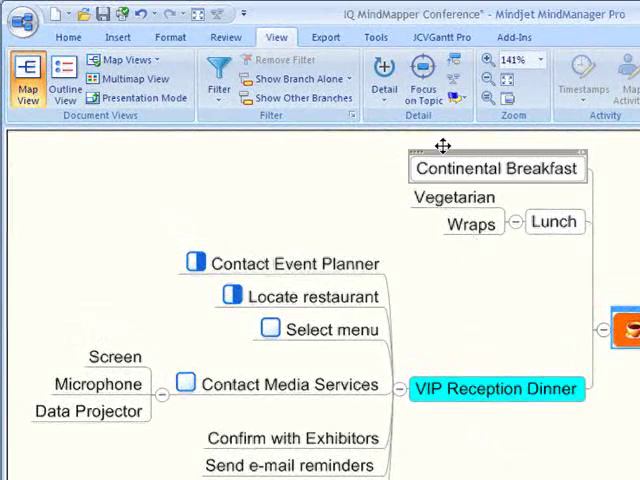
{"action": "left_click", "coordinate": [440, 36]}
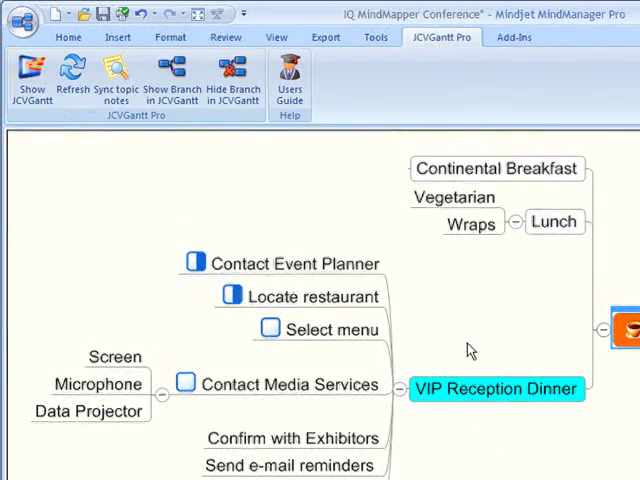
{"action": "left_click", "coordinate": [172, 78]}
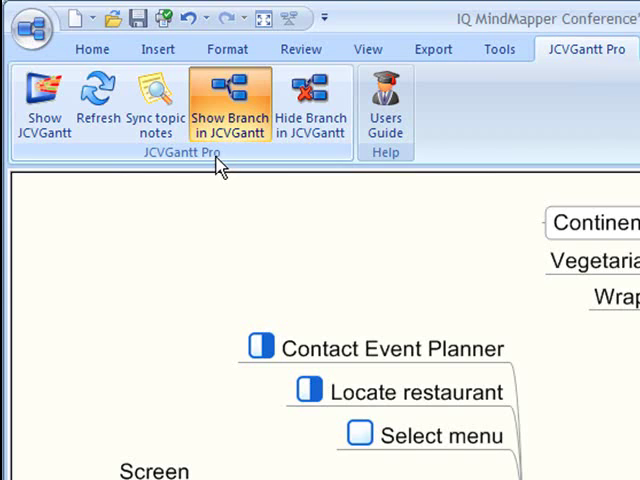
{"action": "left_click", "coordinate": [230, 100]}
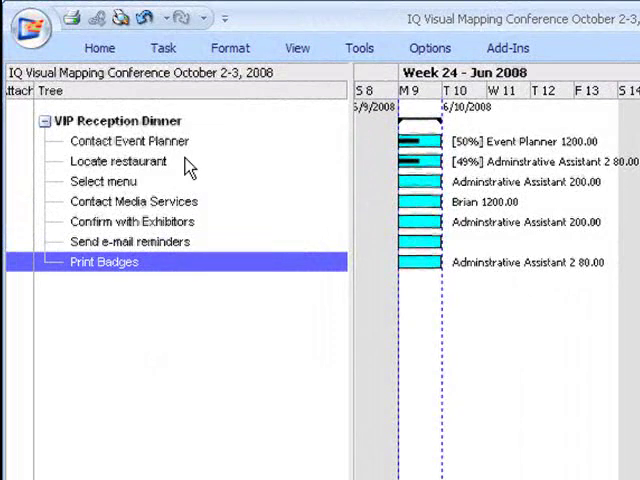
Insert a 'Get a head count' task under VIP Reception Dinner, move it above Print Badges, and return to the map
{"action": "left_click", "coordinate": [128, 120]}
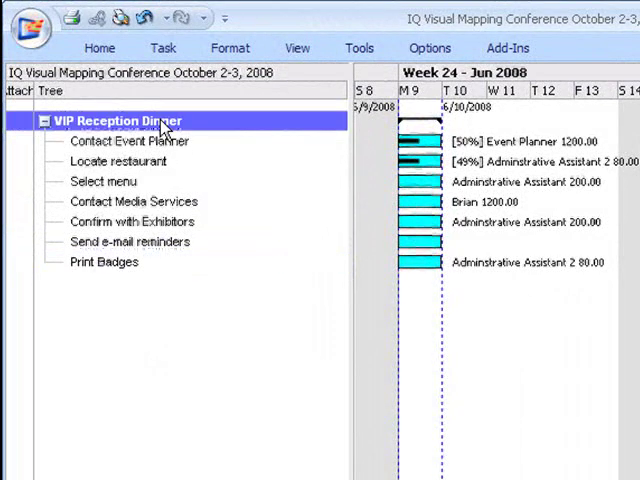
{"action": "left_click", "coordinate": [164, 48]}
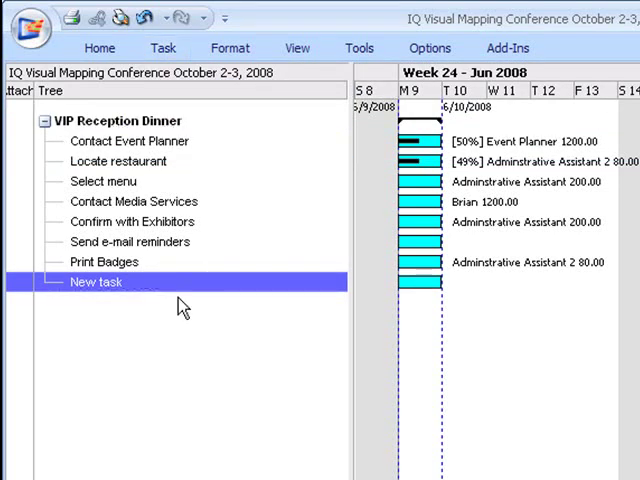
{"action": "type", "text": "Get a head count"}
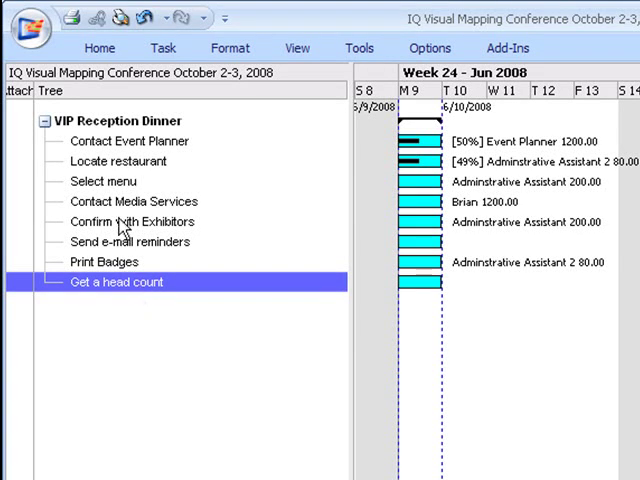
{"action": "left_click", "coordinate": [164, 48]}
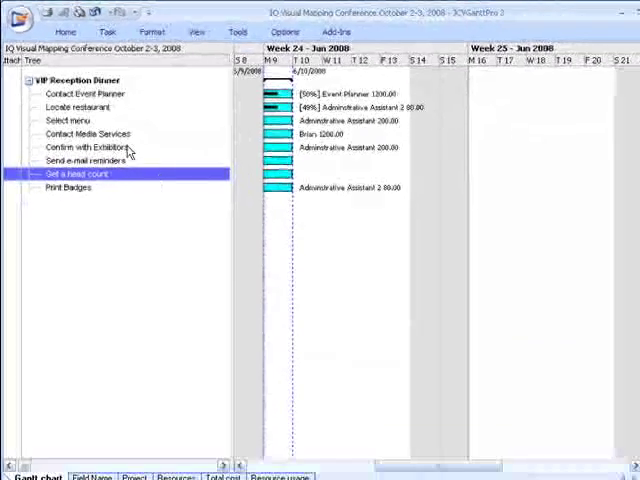
{"action": "left_click", "coordinate": [198, 32]}
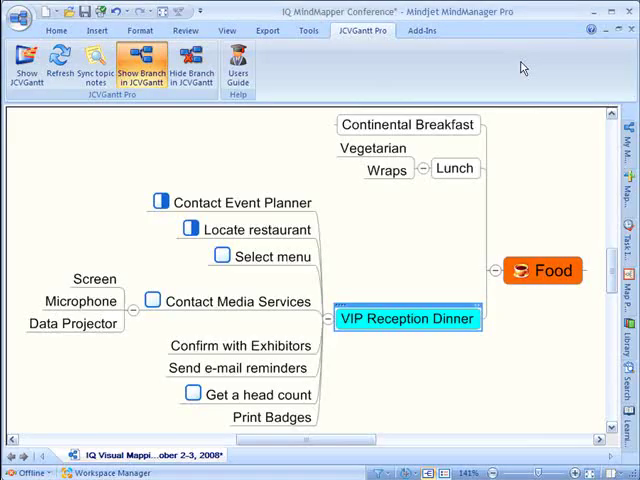
Show the updated VIP Reception Dinner branch in JCVGantt again
{"action": "left_click", "coordinate": [252, 394]}
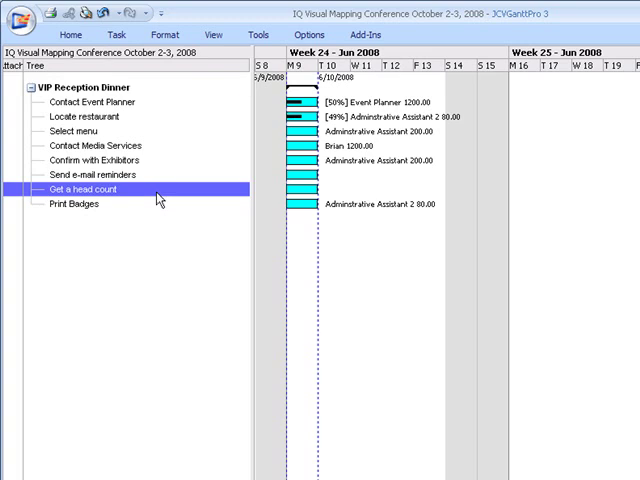
{"action": "mouse_move", "coordinate": [138, 100]}
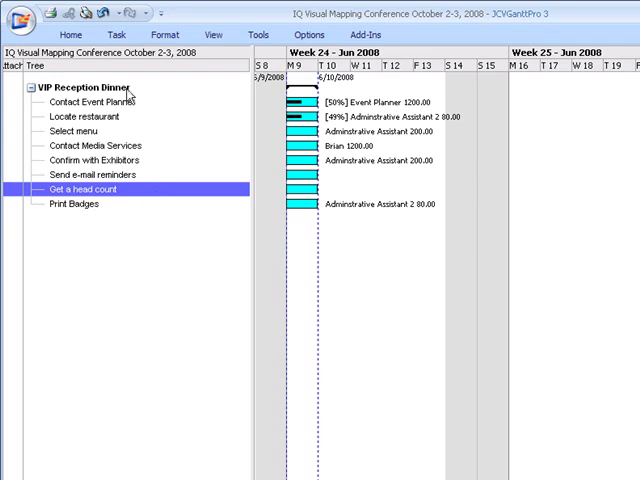
Select the subtasks from Contact Event Planner through Print Badges
{"action": "left_click", "coordinate": [90, 86]}
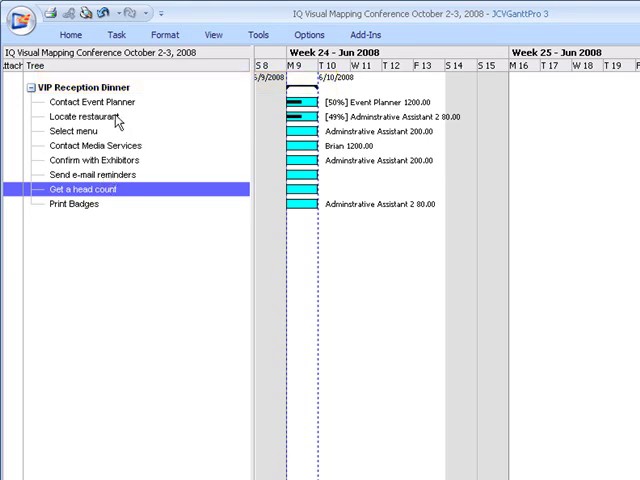
{"action": "left_click", "coordinate": [88, 102]}
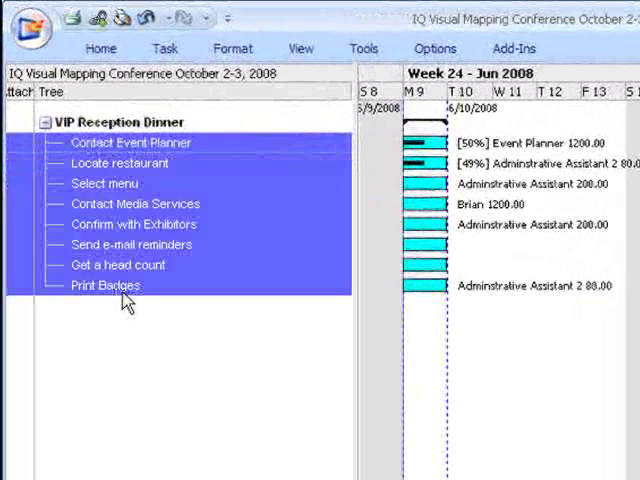
Chain the eight selected tasks finish-to-start with Link Tasks
{"action": "left_click", "coordinate": [164, 48]}
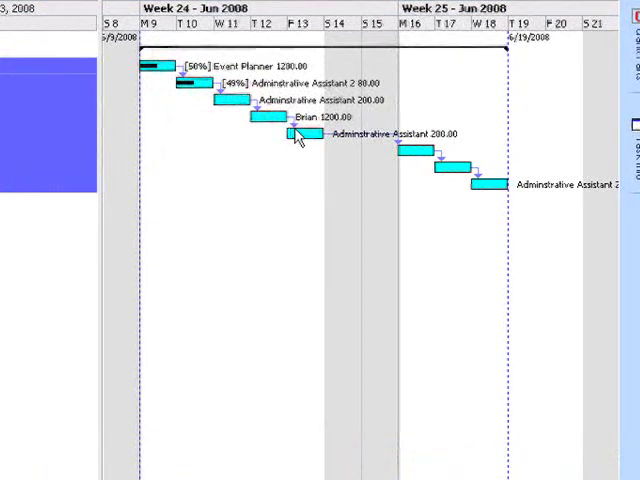
{"action": "mouse_move", "coordinate": [292, 166]}
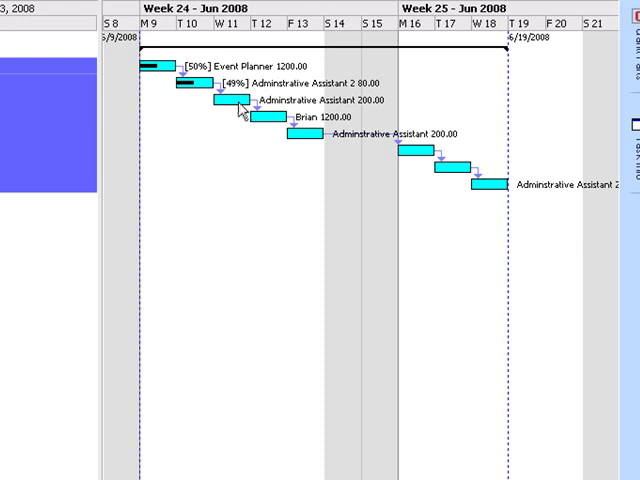
{"action": "mouse_move", "coordinate": [252, 240]}
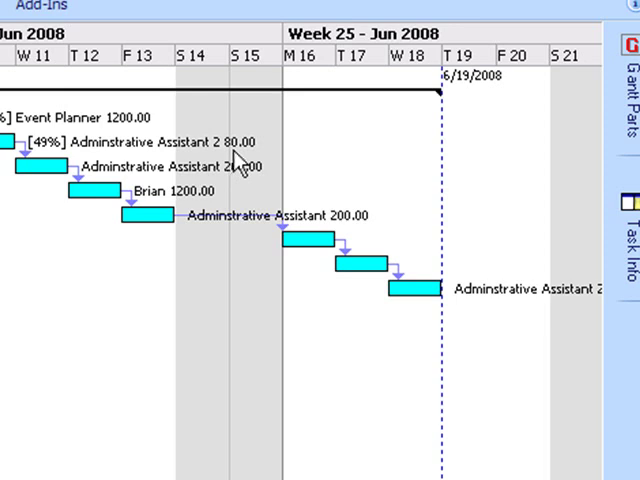
{"action": "mouse_move", "coordinate": [182, 312]}
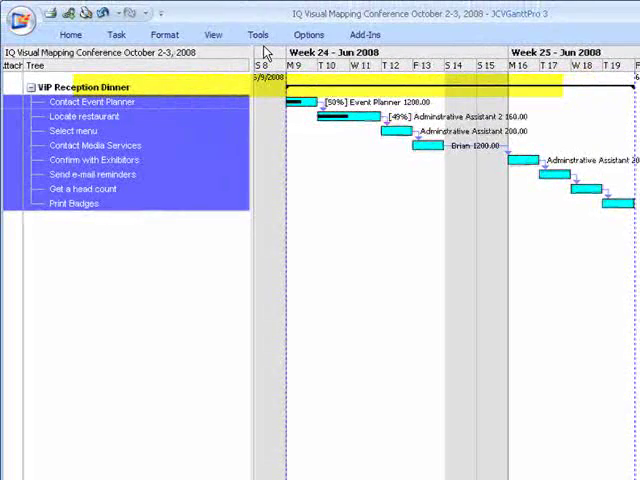
{"action": "left_click", "coordinate": [258, 36]}
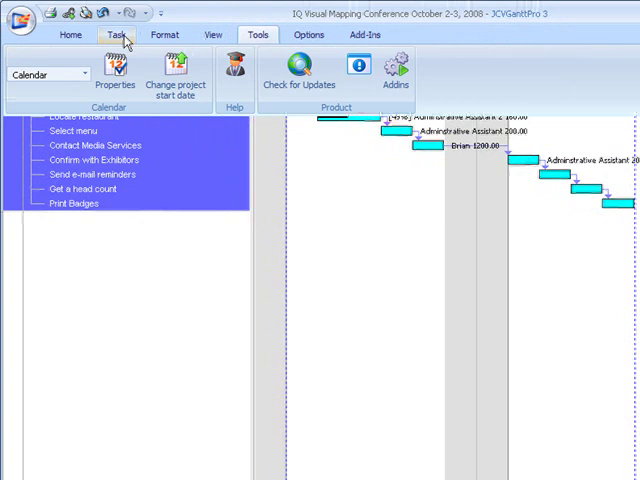
{"action": "left_click", "coordinate": [212, 36]}
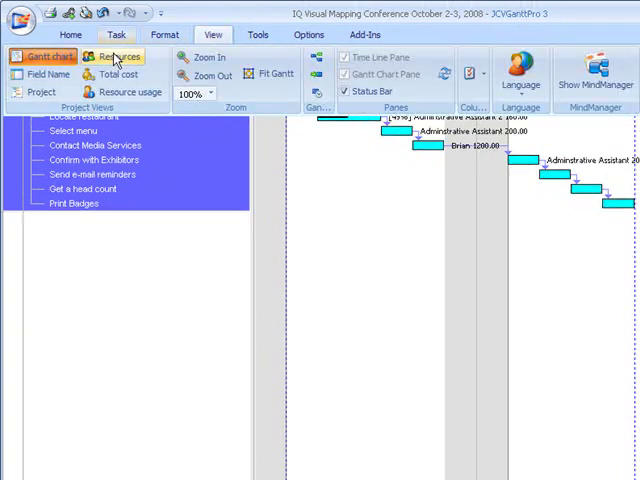
{"action": "left_click", "coordinate": [120, 74]}
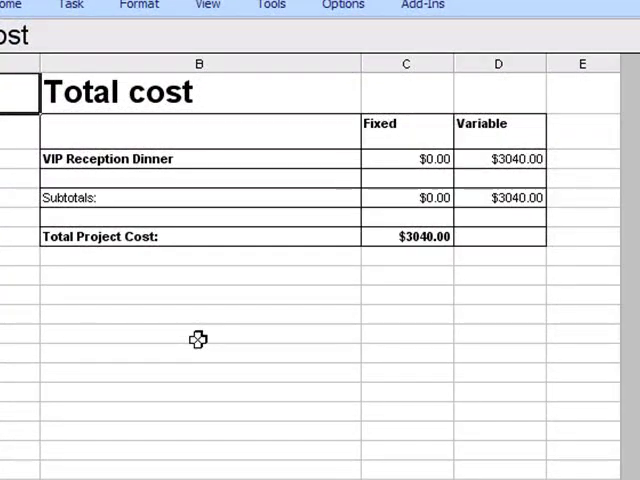
{"action": "mouse_move", "coordinate": [236, 90]}
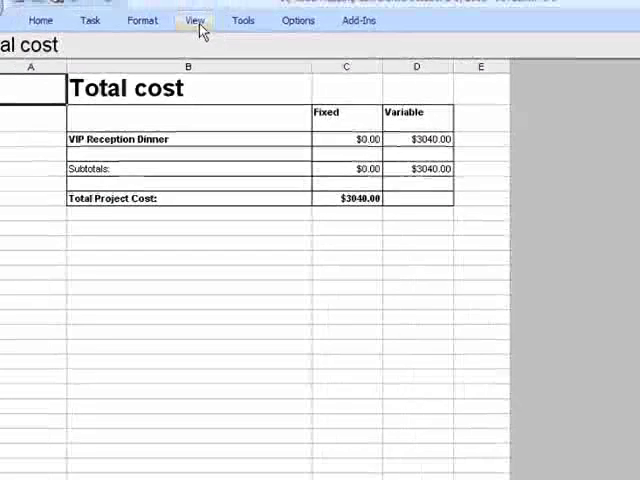
{"action": "left_click", "coordinate": [188, 20]}
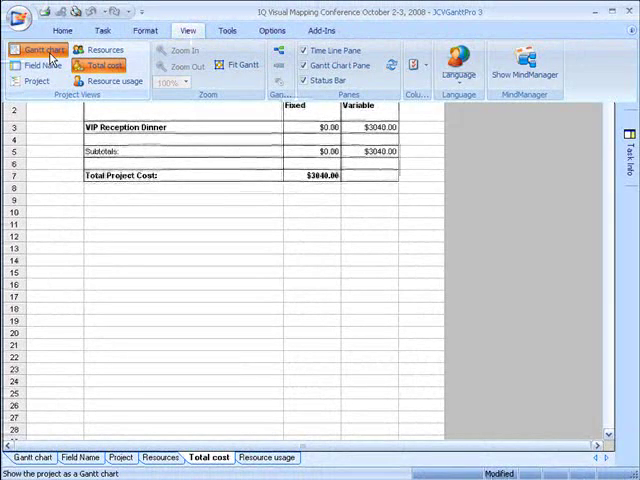
{"action": "left_click", "coordinate": [32, 456]}
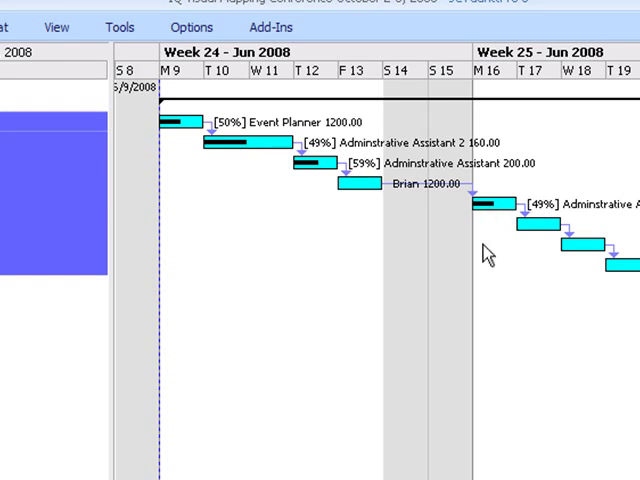
Set further task bars partly complete (e.g. 59%, 49%) and return to the map
{"action": "left_click", "coordinate": [56, 28]}
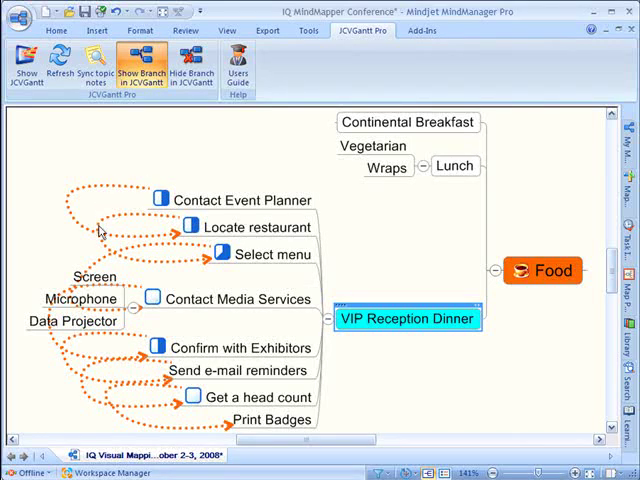
{"action": "mouse_move", "coordinate": [164, 246]}
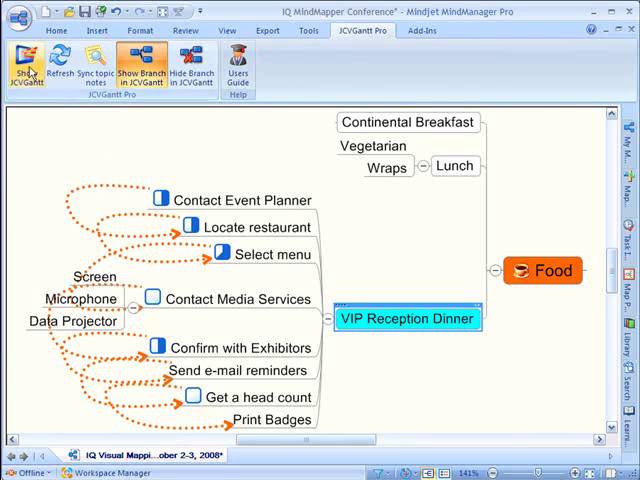
Return from the dependency-linked map to the JCVGantt schedule with Show JCVGantt
{"action": "left_click", "coordinate": [24, 70]}
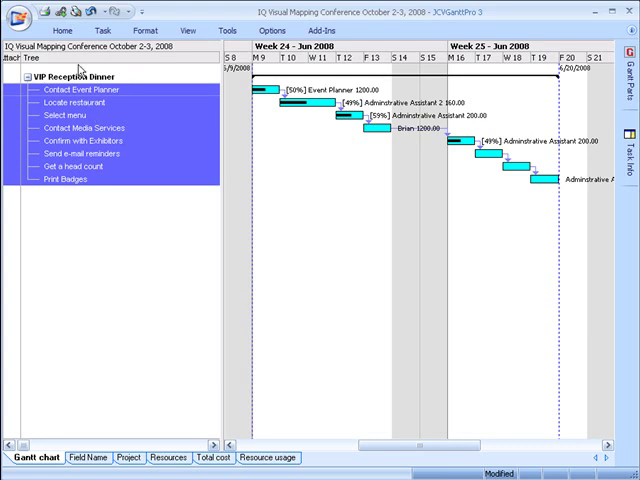
Bring up the View ribbon options over the VIP Reception Dinner Gantt chart
{"action": "left_click", "coordinate": [188, 30]}
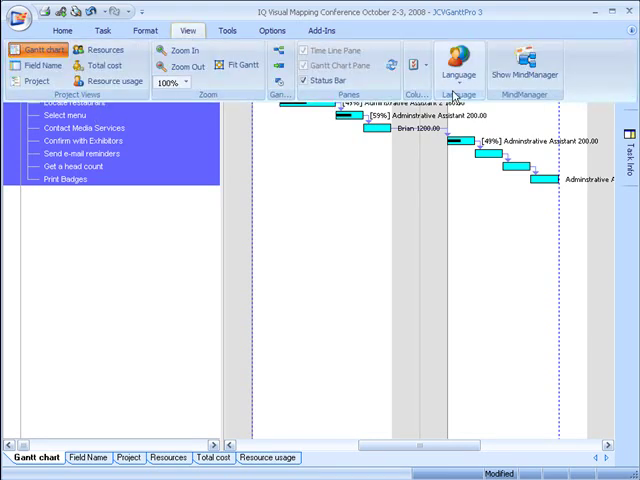